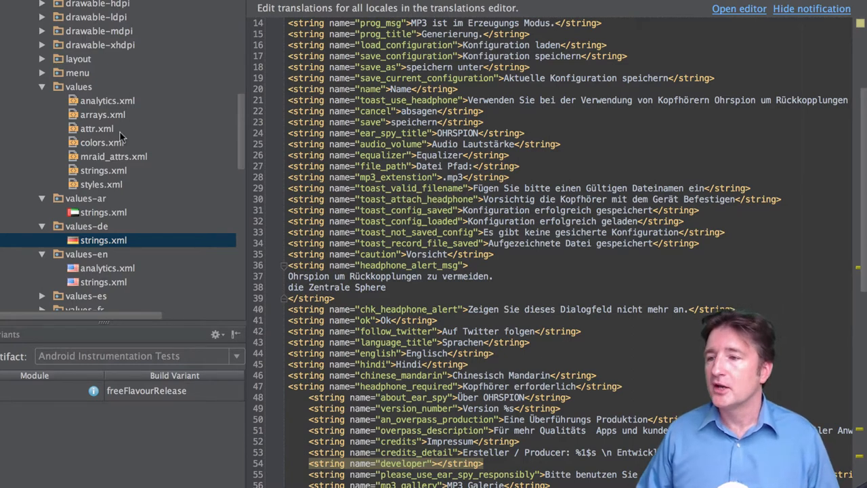
Step: Open the default English strings.xml from the values folder in place of the German file
left_click(103, 170)
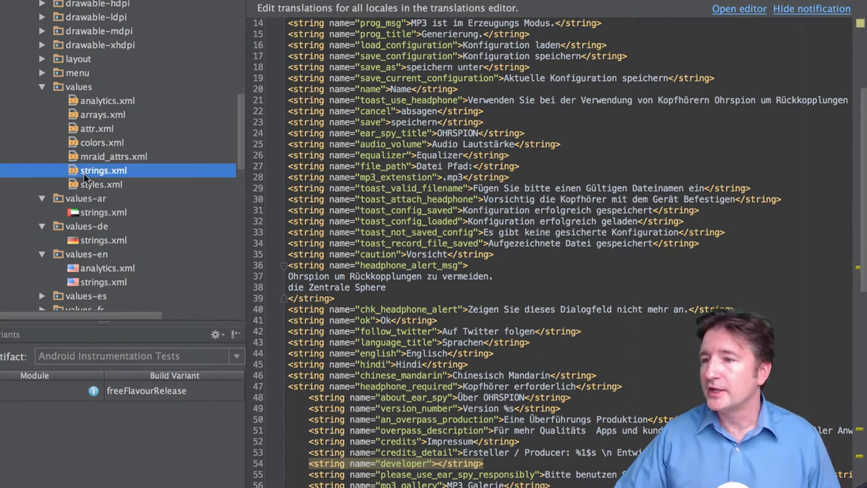
left_click(107, 281)
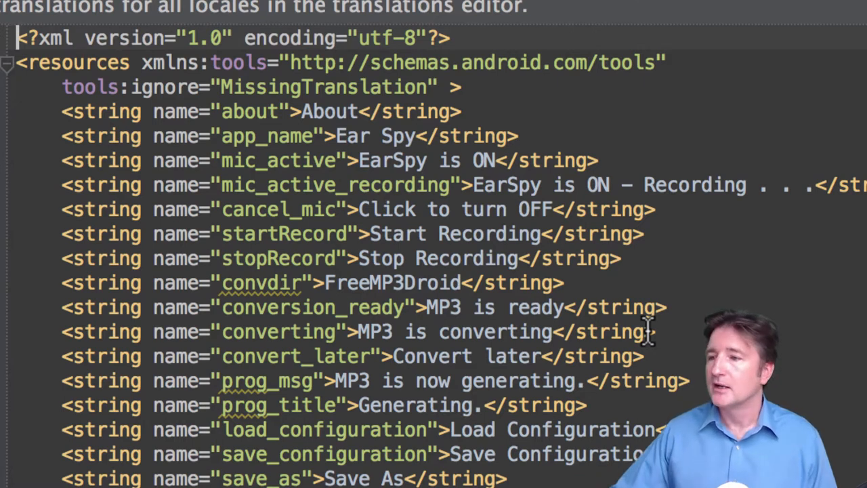
mouse_move(332, 135)
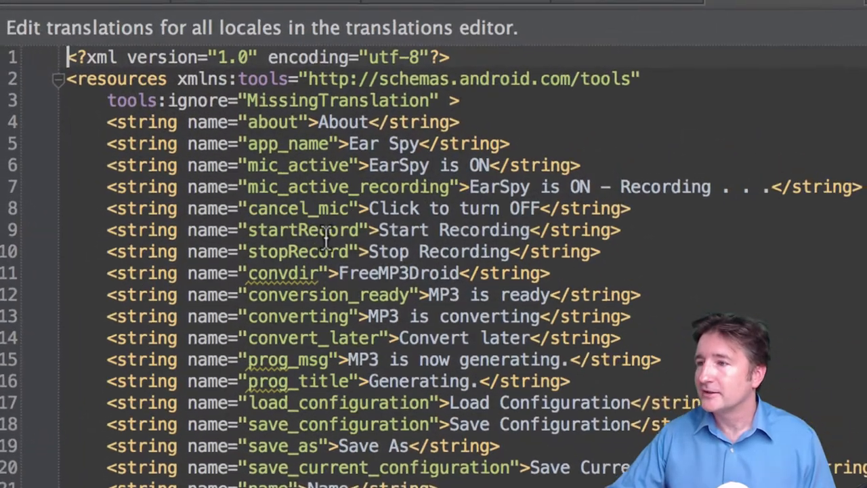
double_click(298, 229)
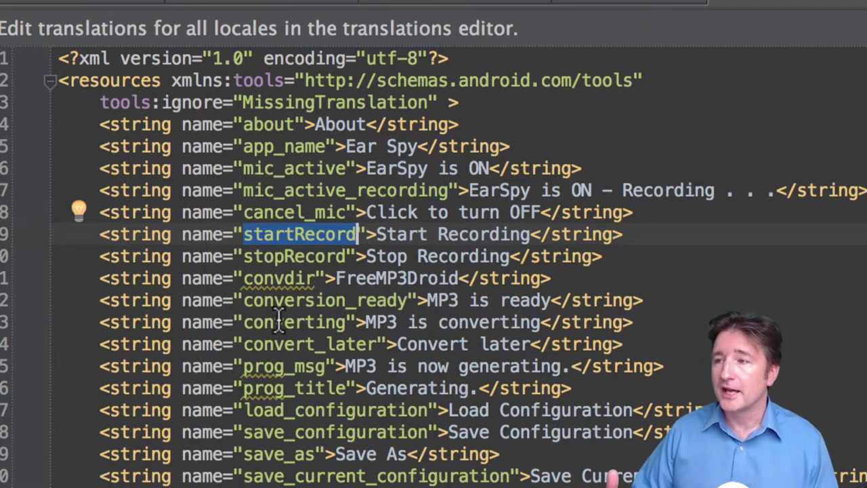
mouse_move(149, 305)
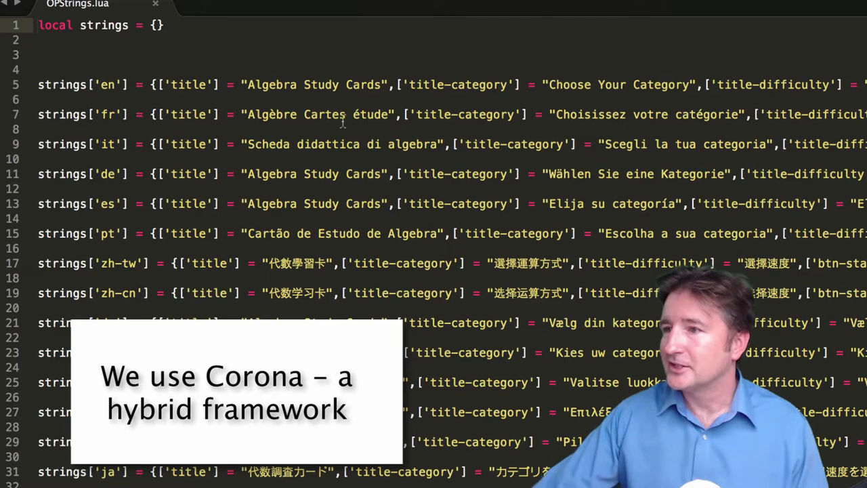
scroll("down", 3)
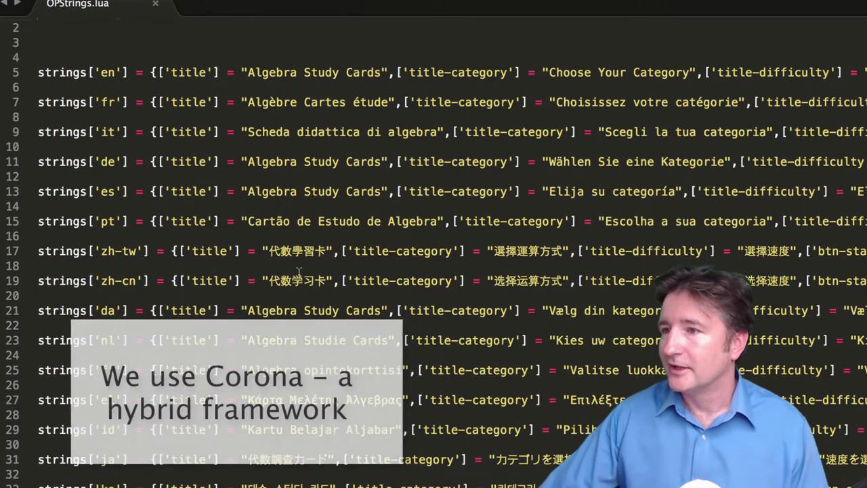
scroll("down", 3)
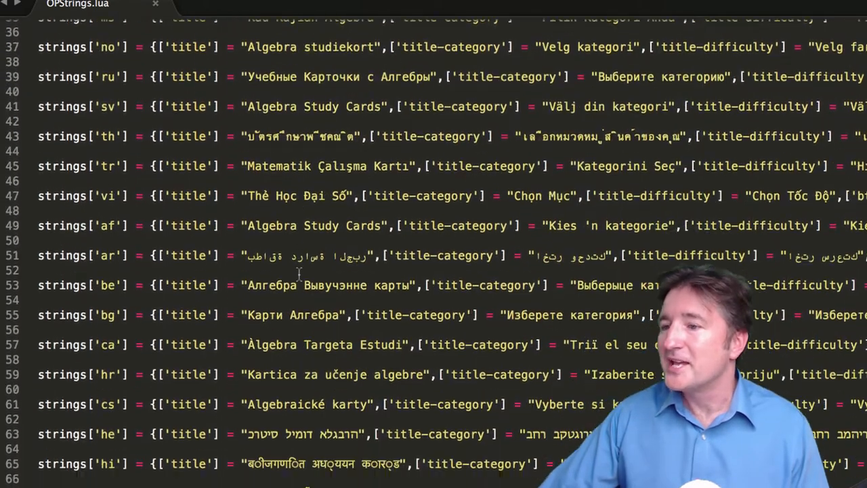
scroll("down", 3)
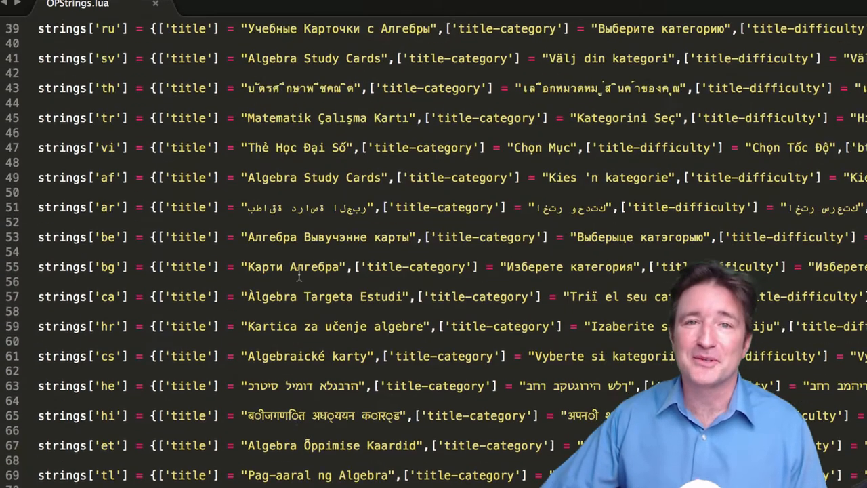
scroll("up", 3)
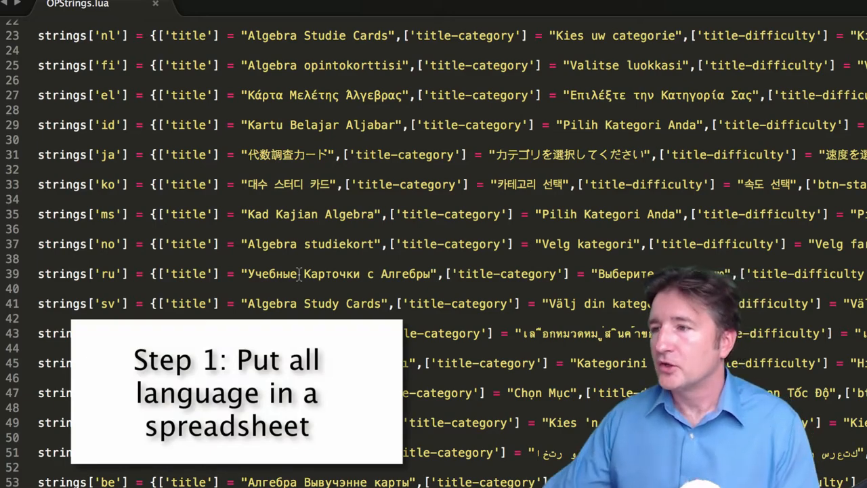
left_click(277, 8)
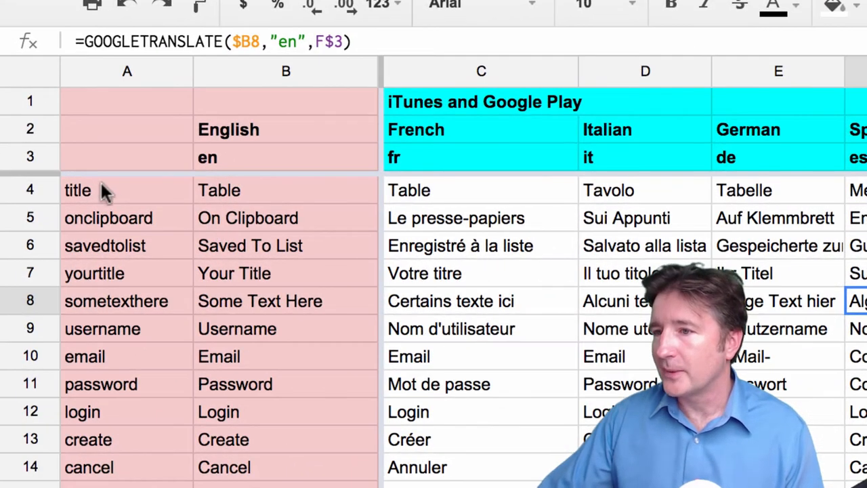
mouse_move(110, 185)
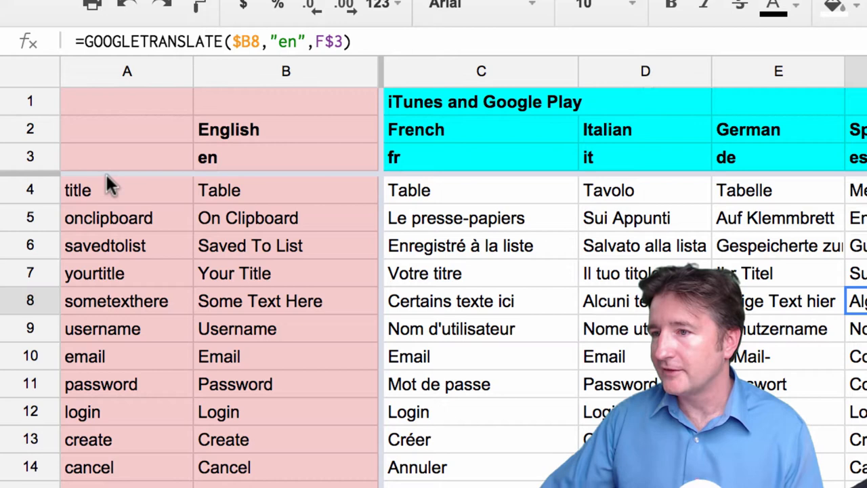
mouse_move(264, 197)
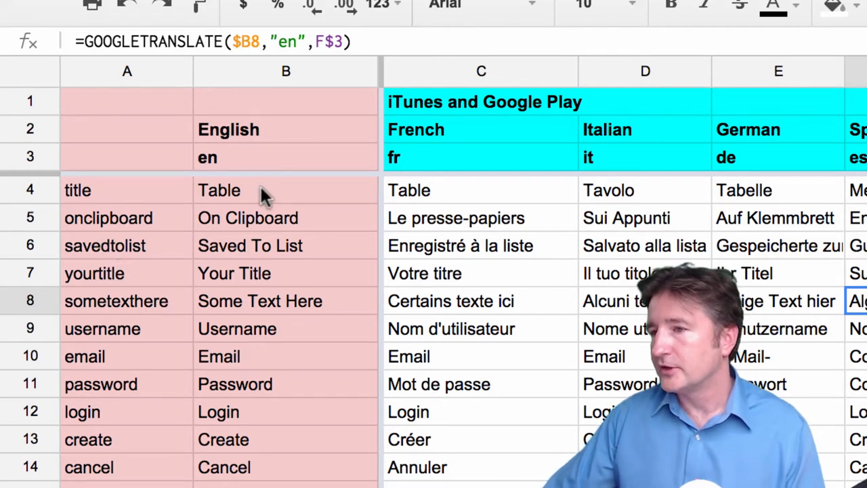
mouse_move(247, 213)
type("Algebra Study Cards")
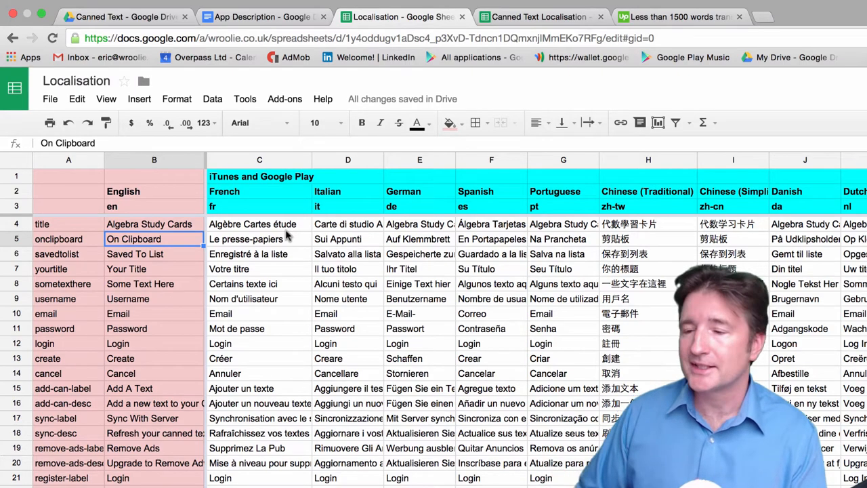
left_click(262, 226)
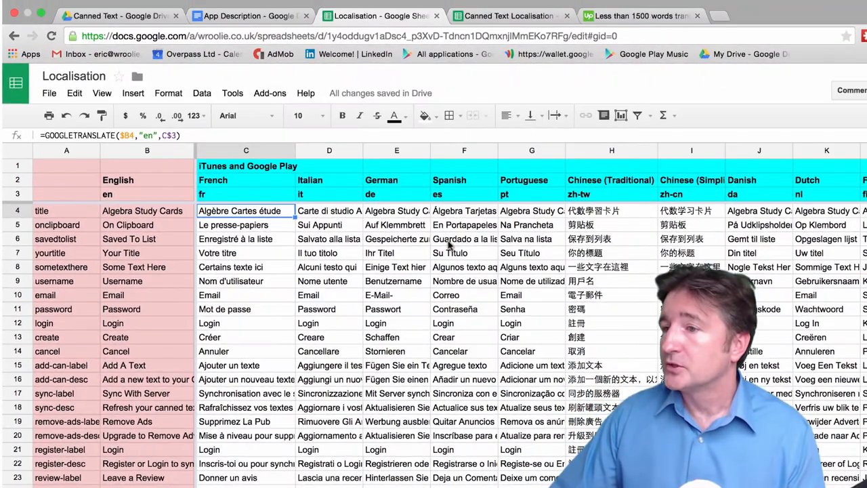
scroll("down", 3)
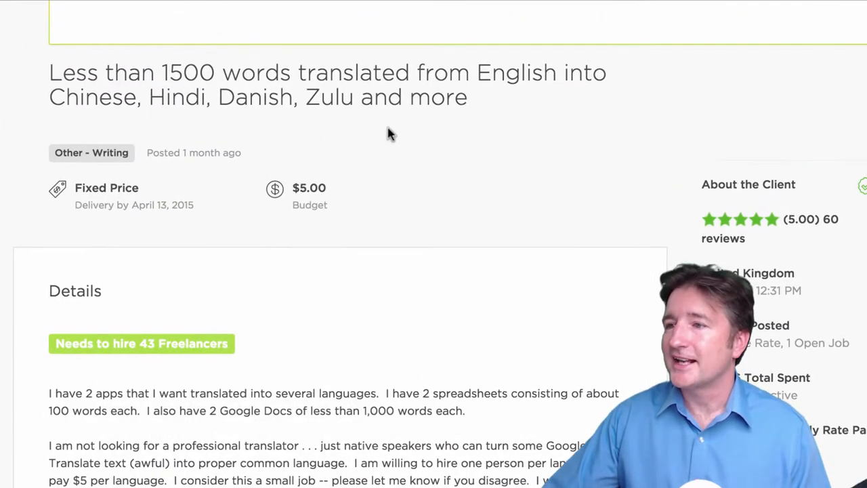
scroll("up", 3)
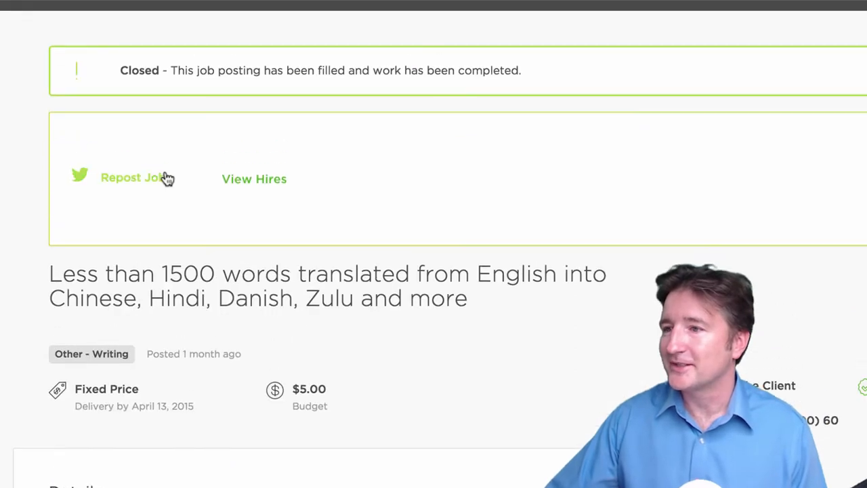
scroll("up", 3)
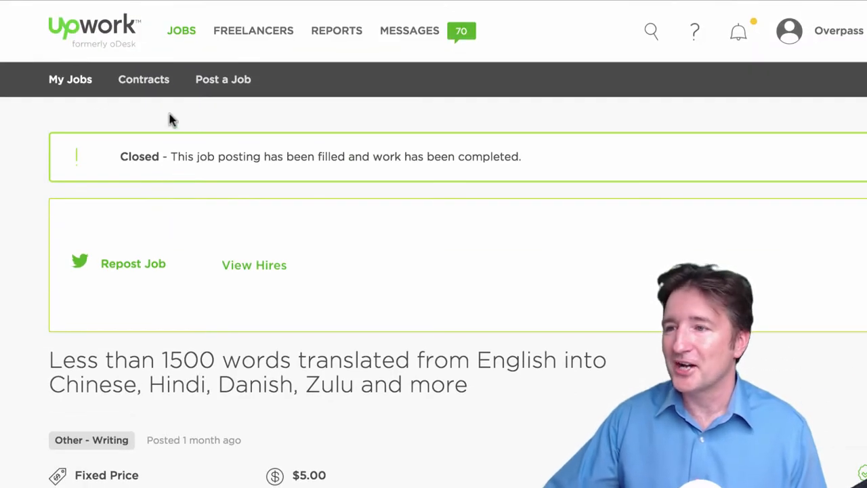
scroll("down", 3)
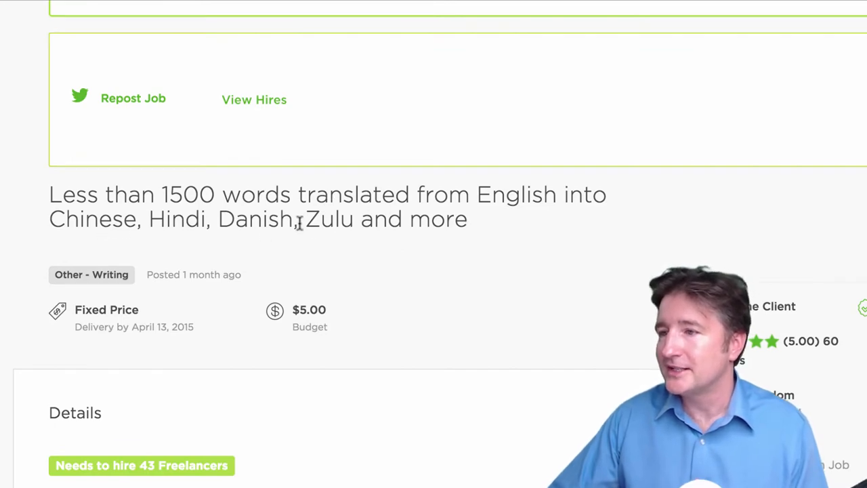
scroll("down", 3)
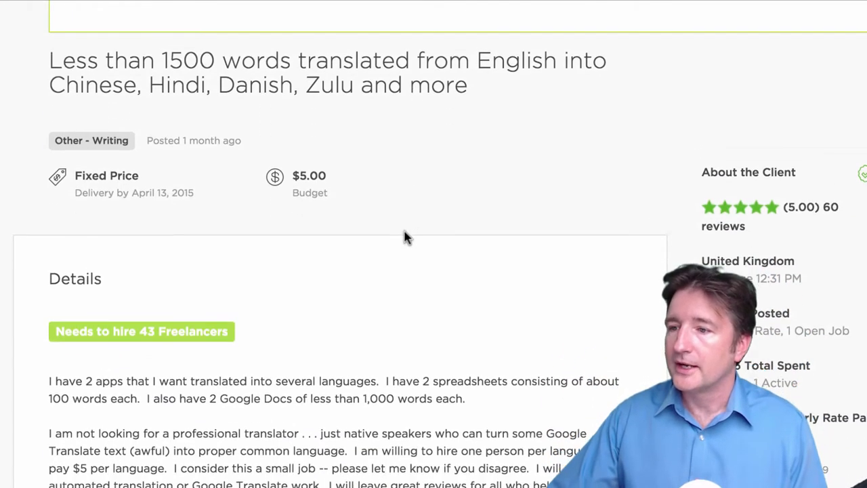
scroll("down", 3)
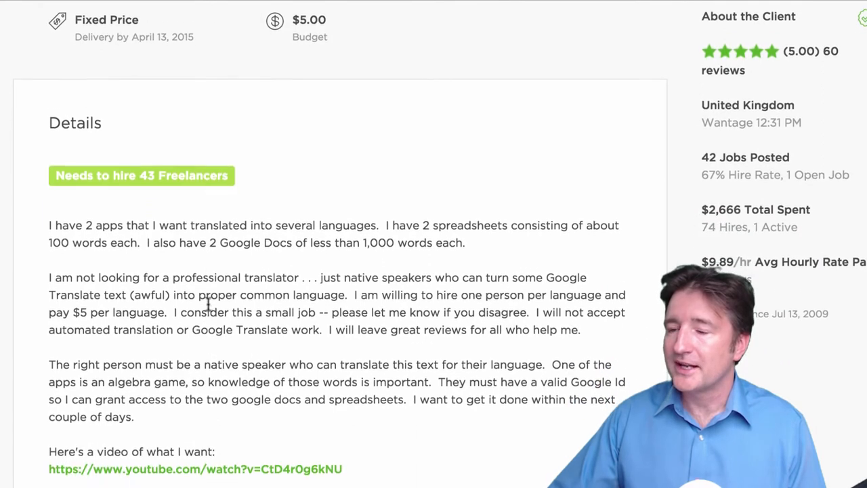
scroll("down", 3)
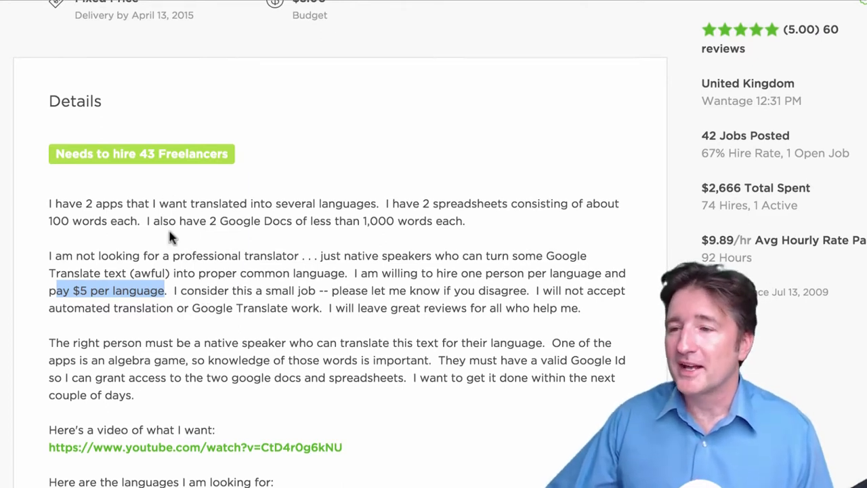
scroll("down", 3)
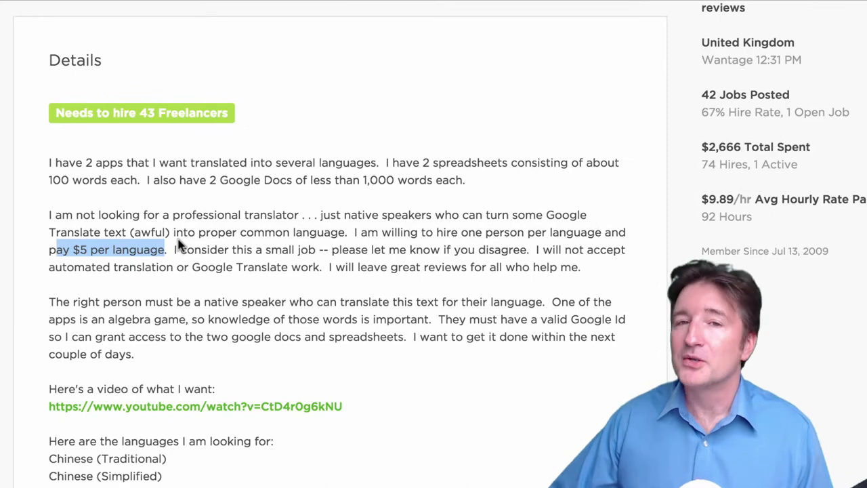
scroll("down", 3)
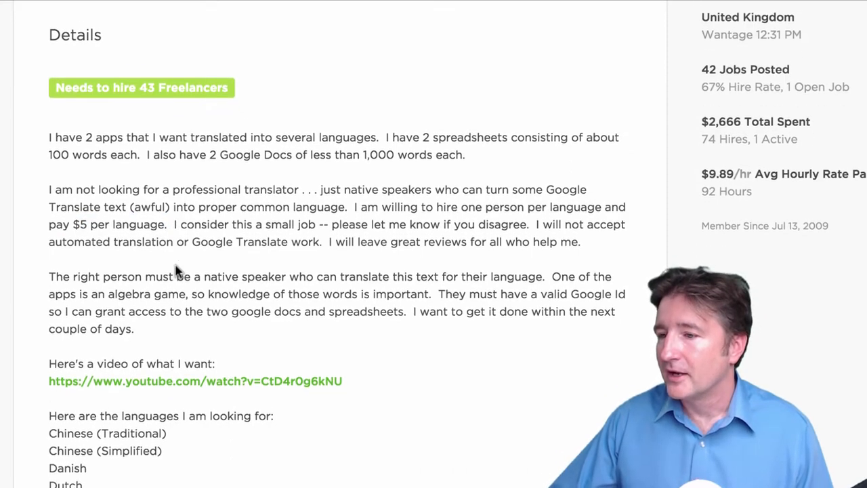
scroll("down", 3)
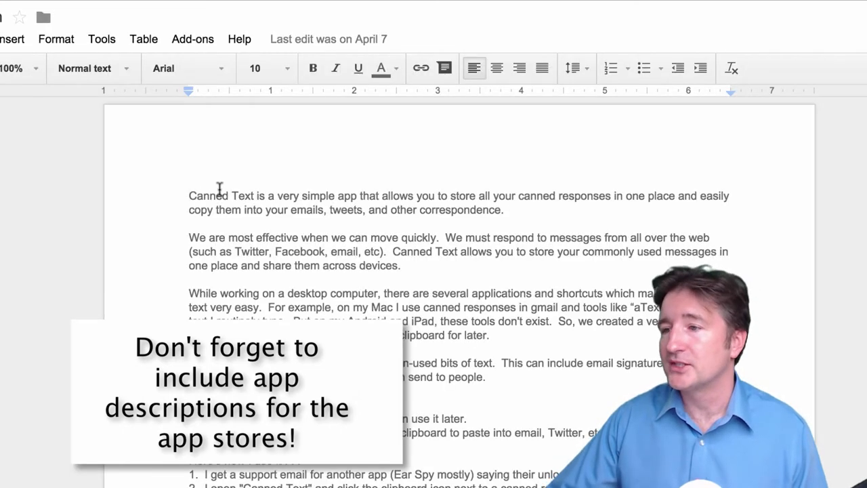
scroll("down", 3)
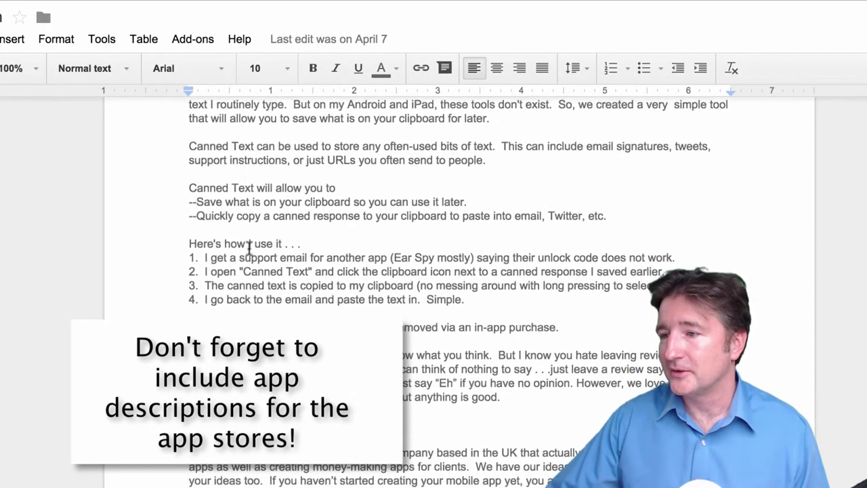
scroll("down", 3)
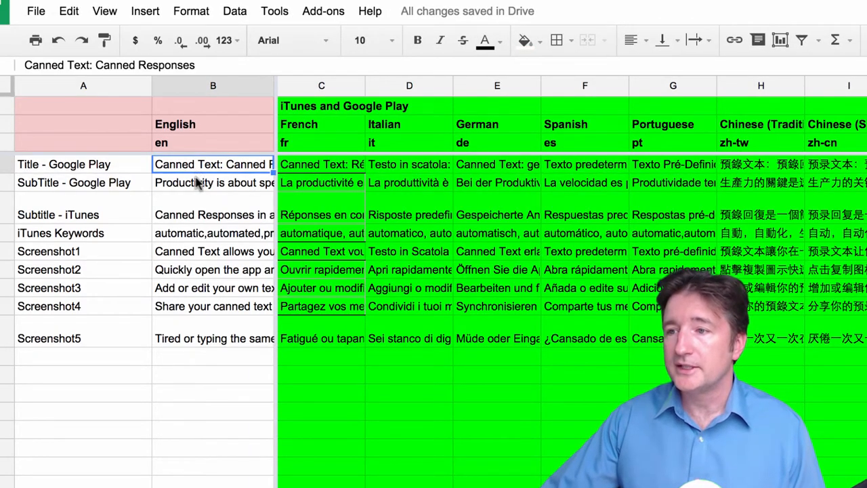
left_click(213, 215)
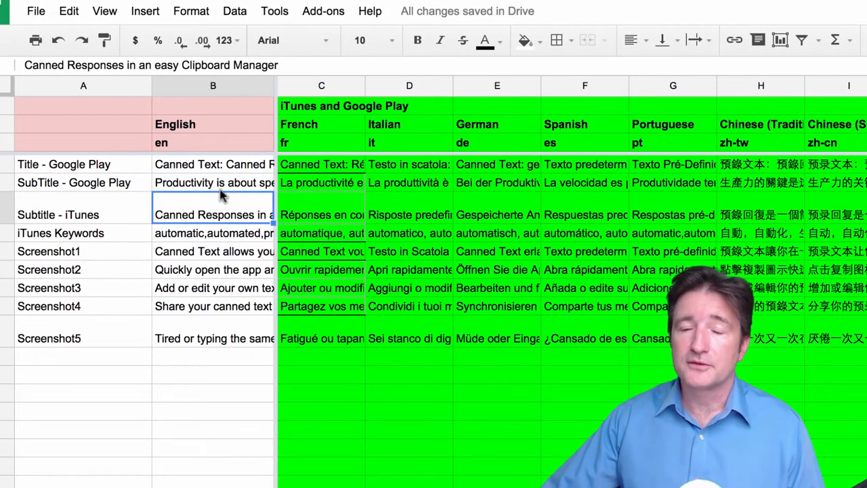
left_click(213, 233)
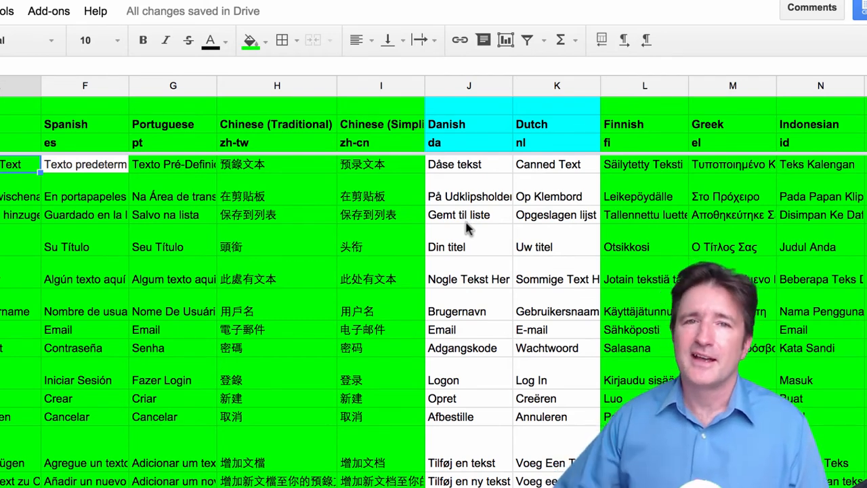
scroll("right", 3)
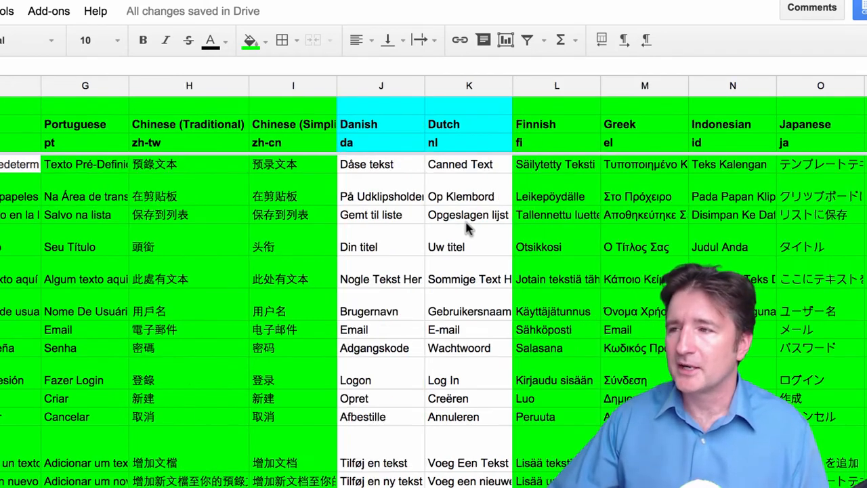
scroll("right", 3)
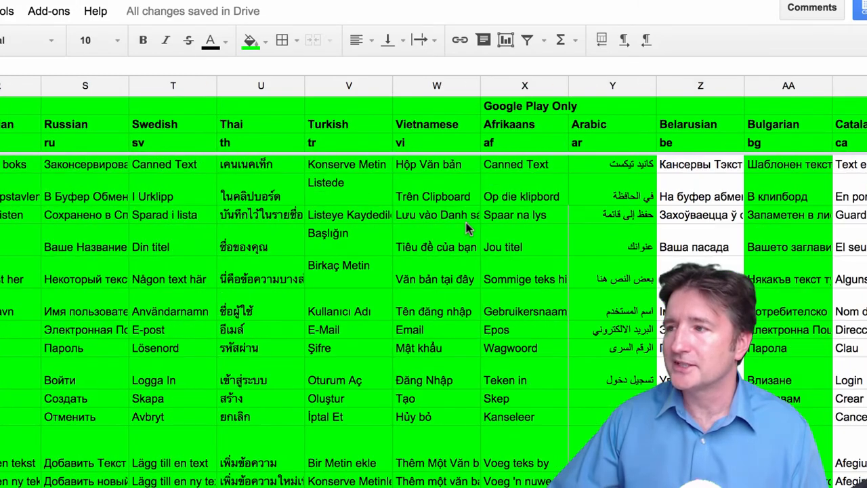
scroll("right", 3)
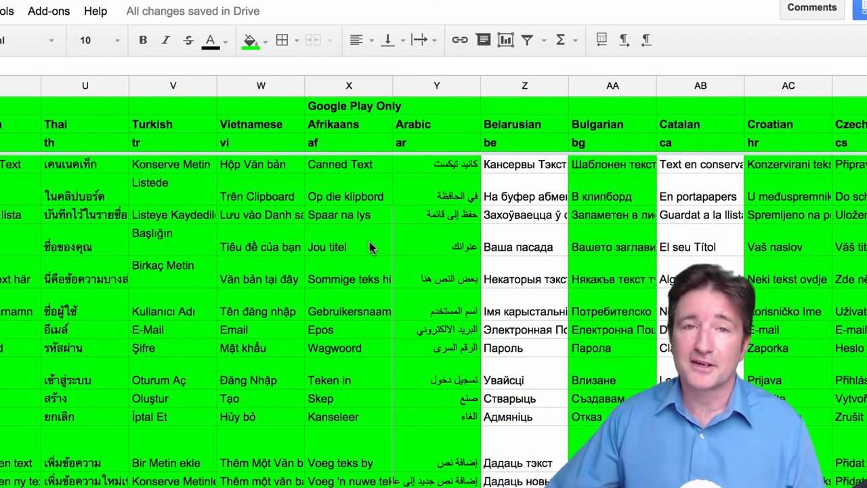
scroll("right", 3)
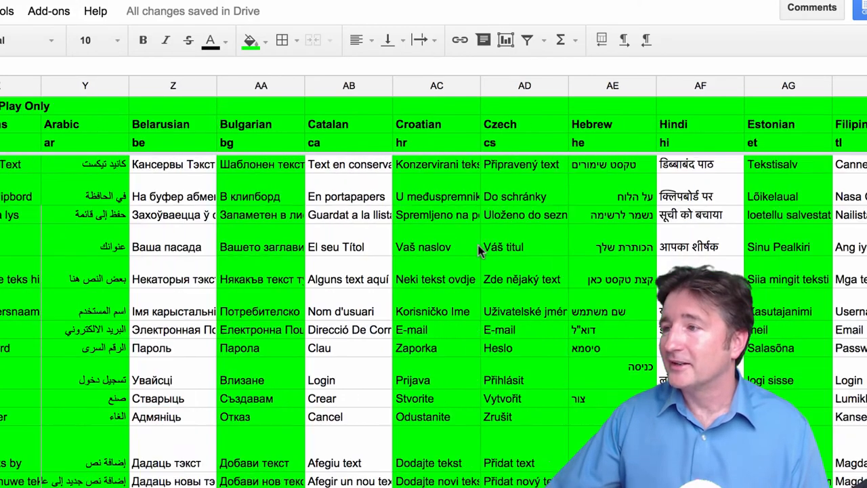
scroll("right", 3)
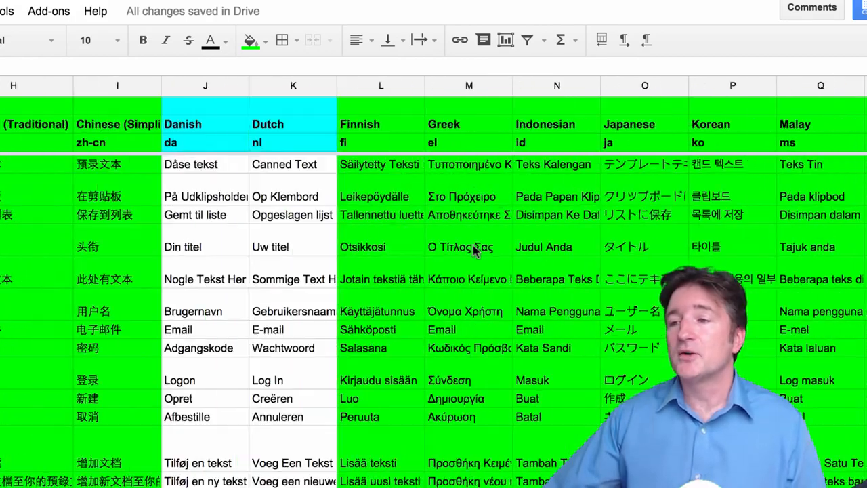
scroll("left", 3)
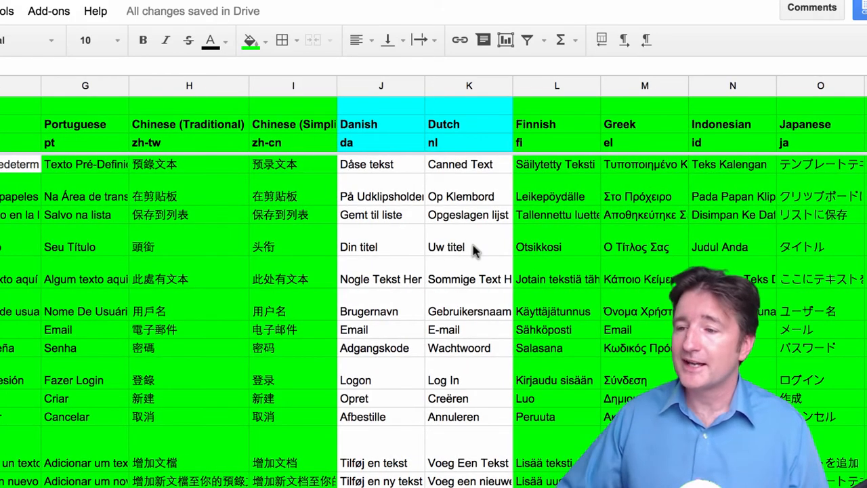
scroll("left", 3)
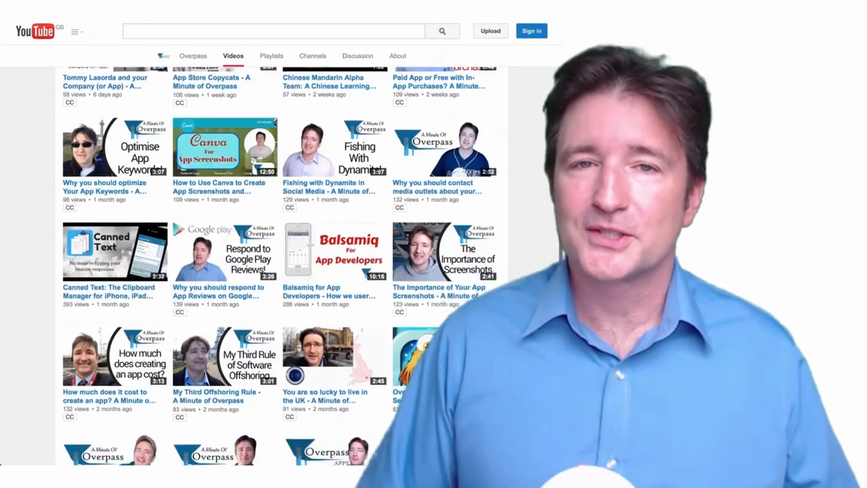
scroll("down", 3)
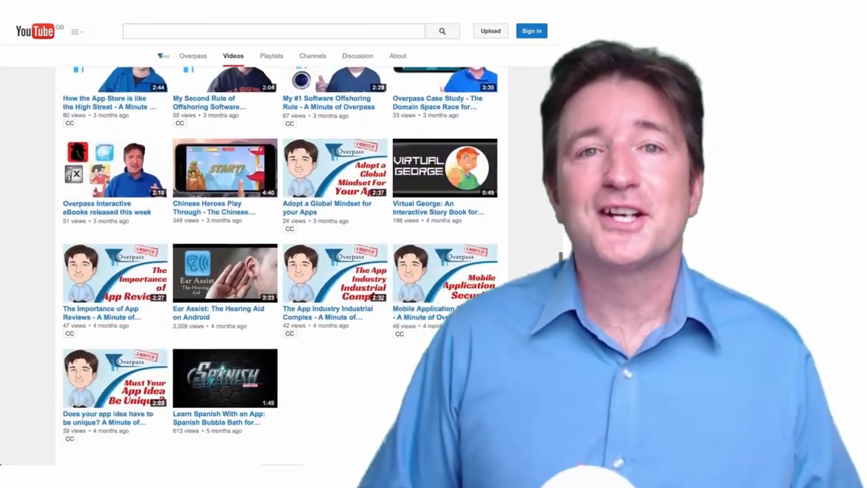